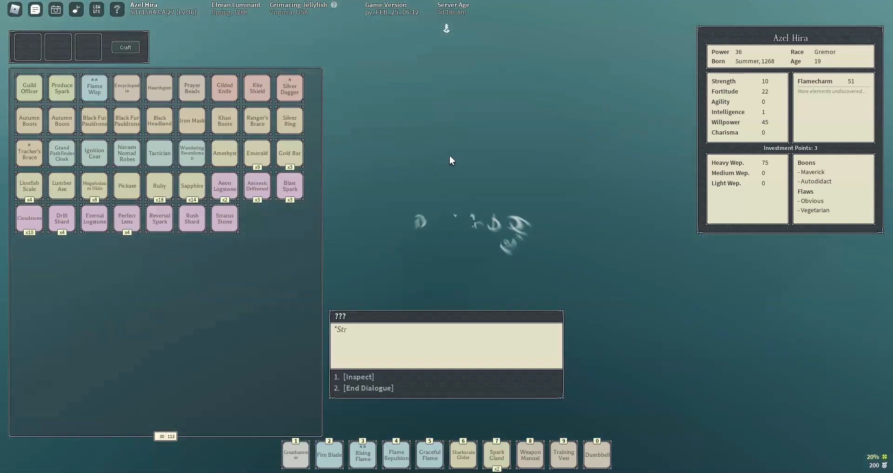
Vow the Oath in the dialogue, then end the conversation
click(358, 376)
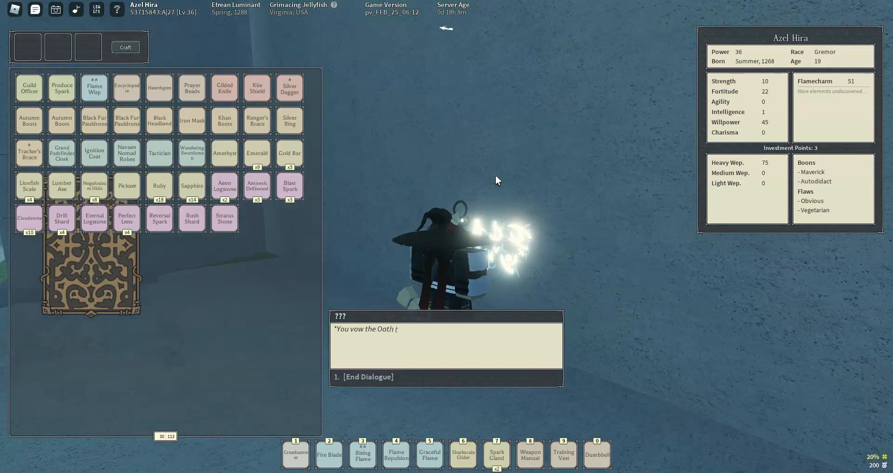
click(368, 376)
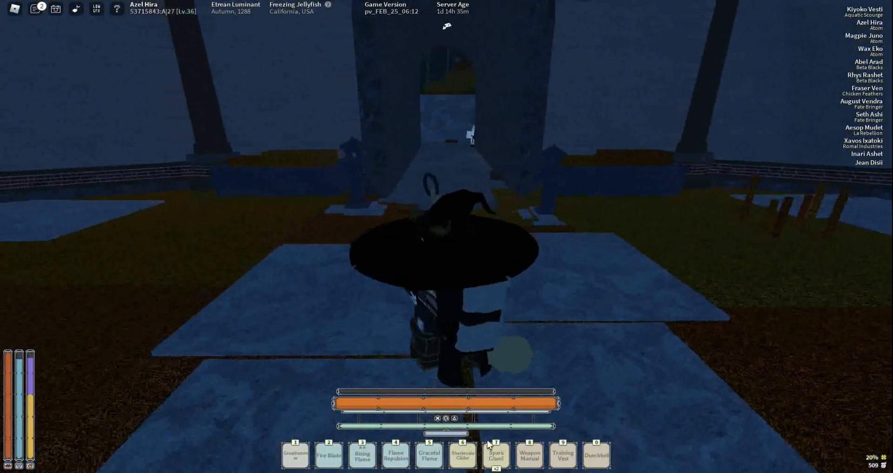
Walk the character up to the glowing brazier in the courtyard
key(5)
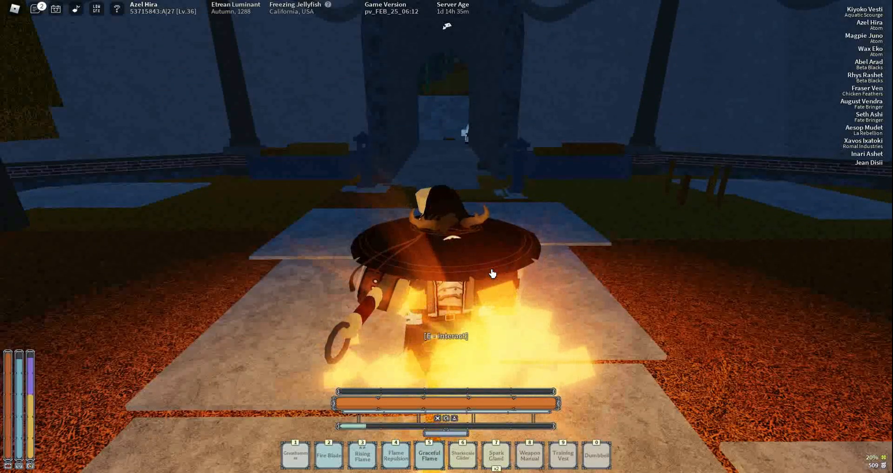
mouse_move(444, 240)
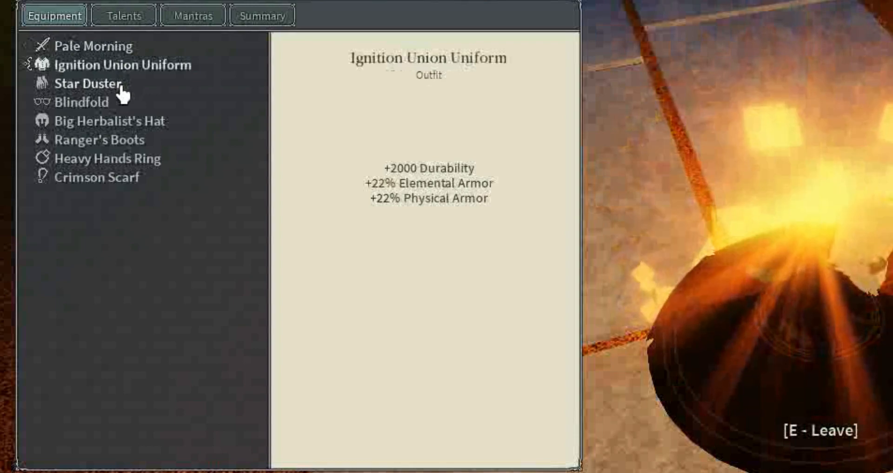
Inspect stats of Star Duster, Big Herbalist's Hat, Heavy Hands Ring and Crimson Scarf
click(91, 83)
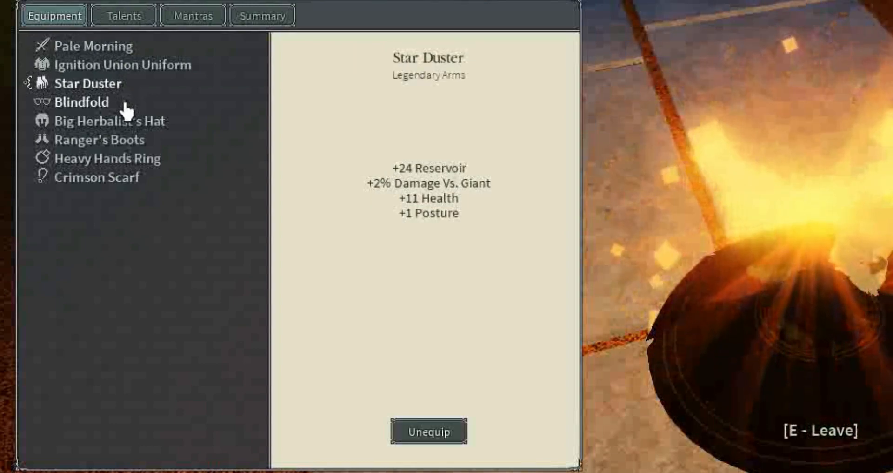
click(106, 121)
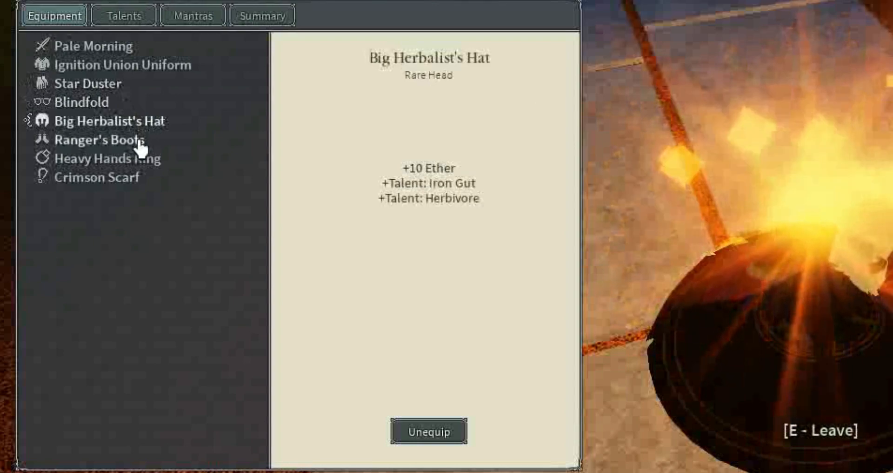
click(110, 158)
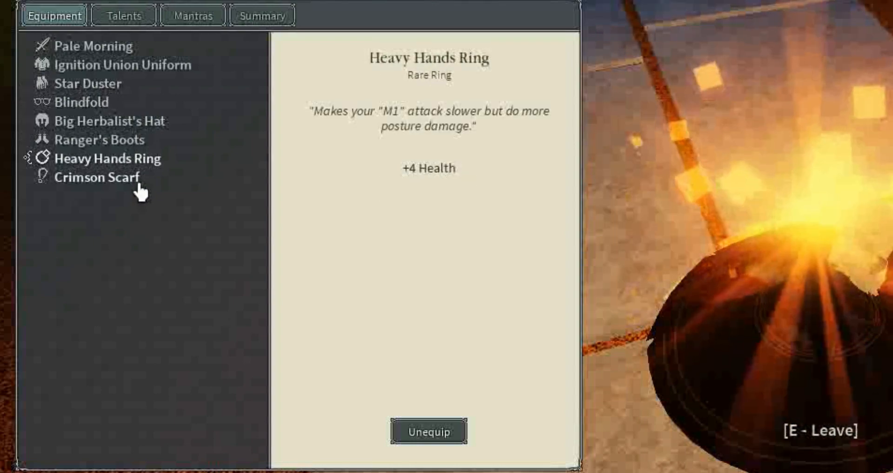
click(97, 178)
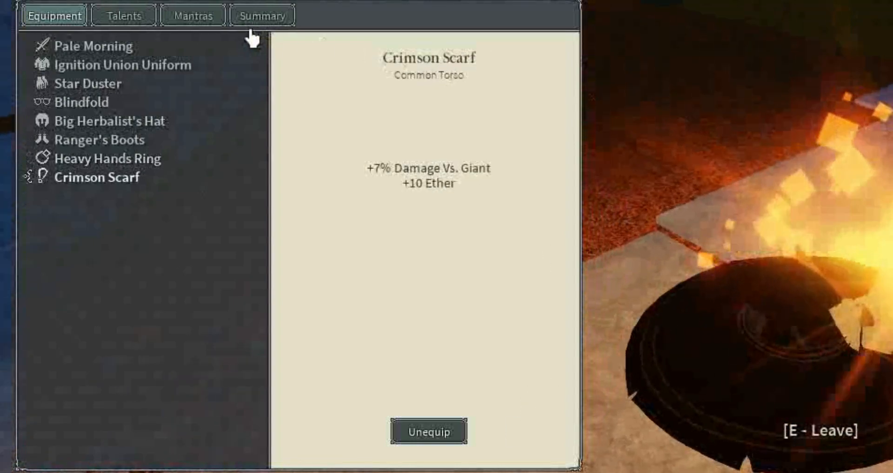